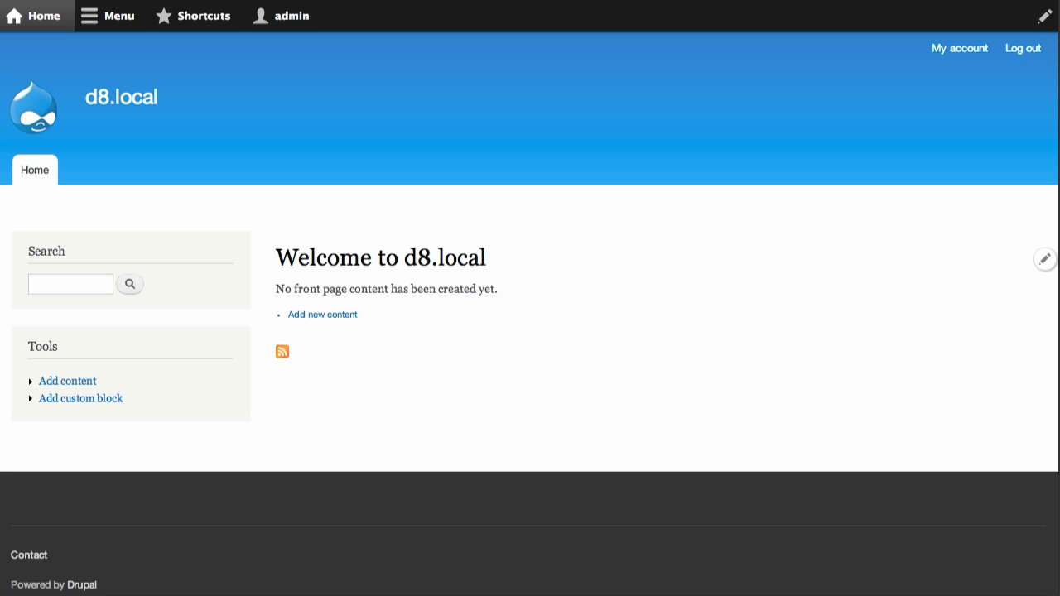
mouse_move(712, 288)
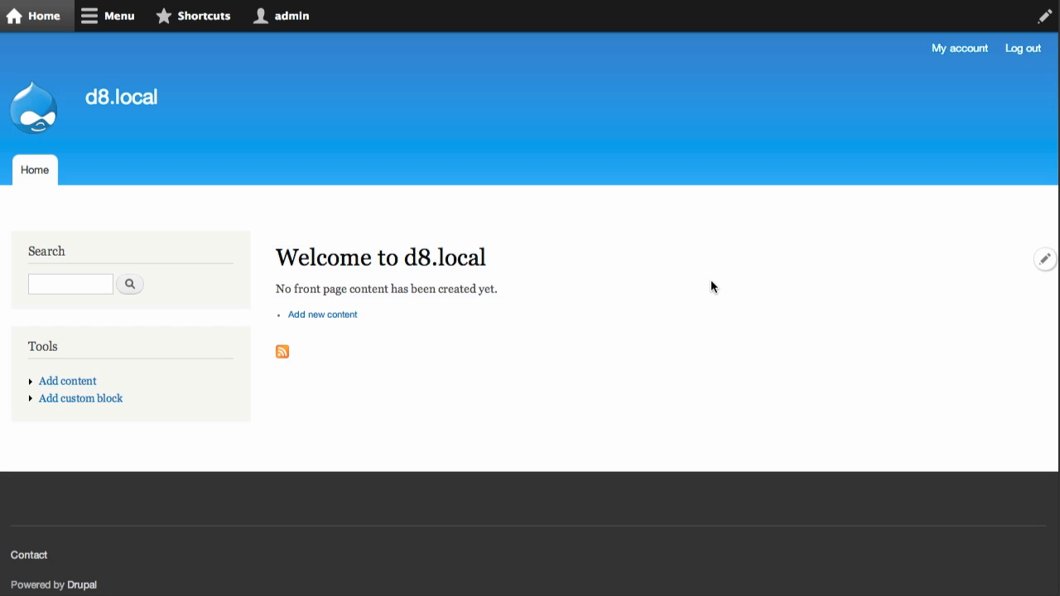
mouse_move(626, 309)
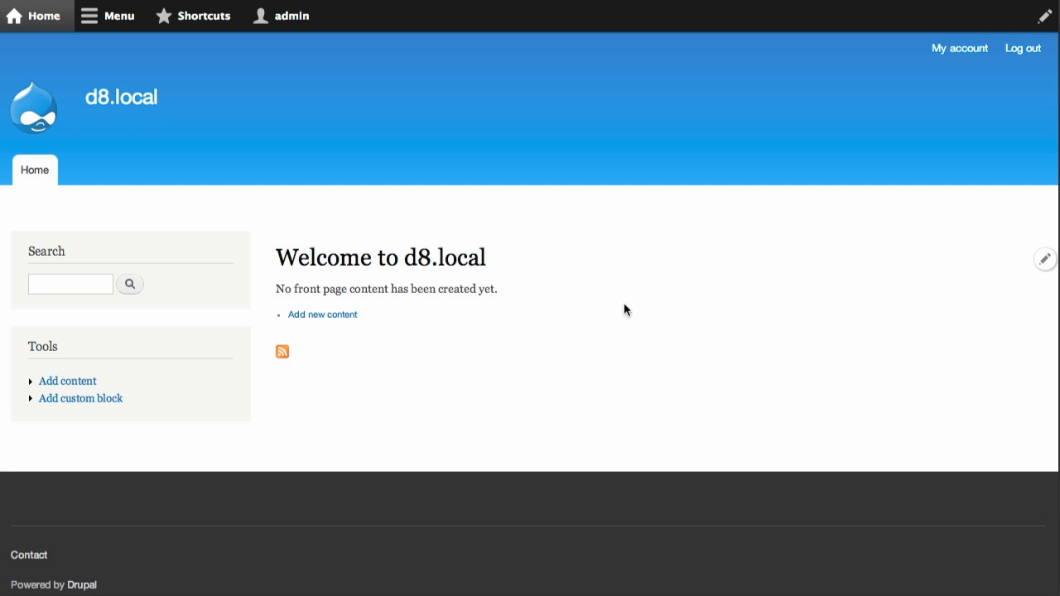
Step: Begin a new Article and focus its Body editor area
left_click(321, 314)
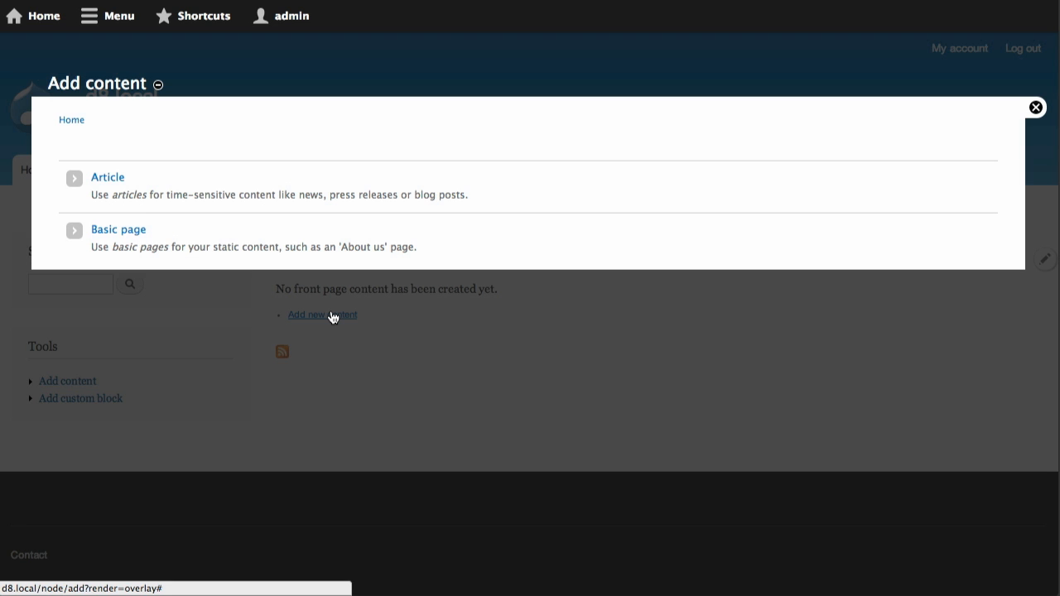
left_click(107, 177)
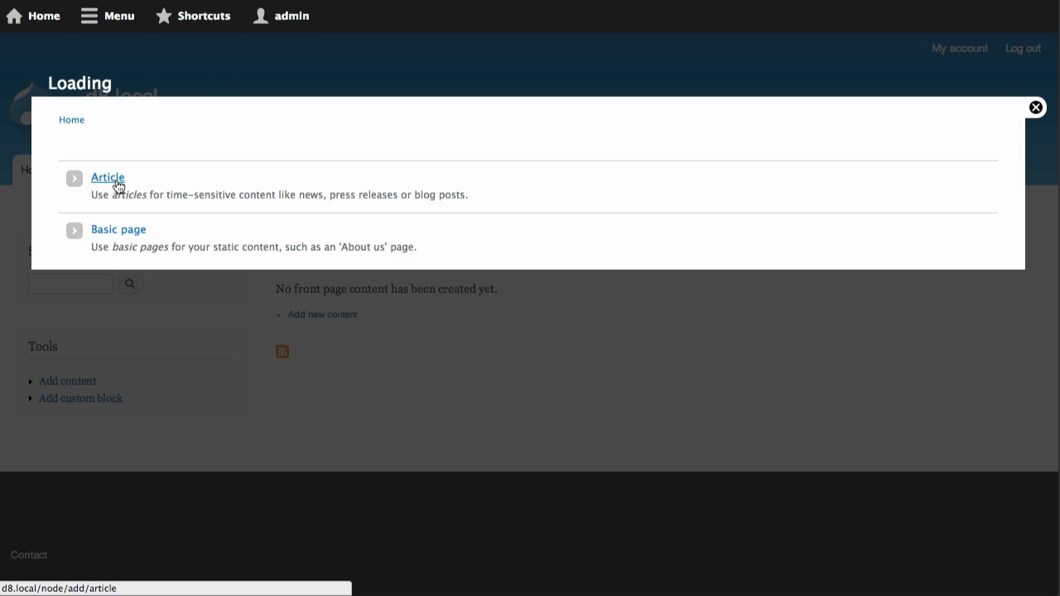
left_click(108, 178)
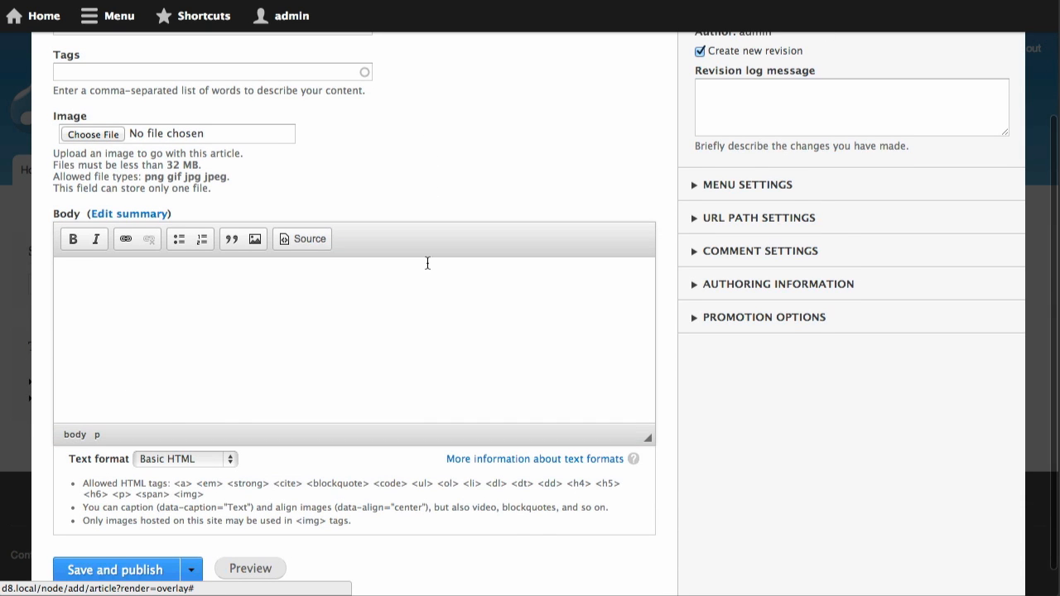
mouse_move(376, 285)
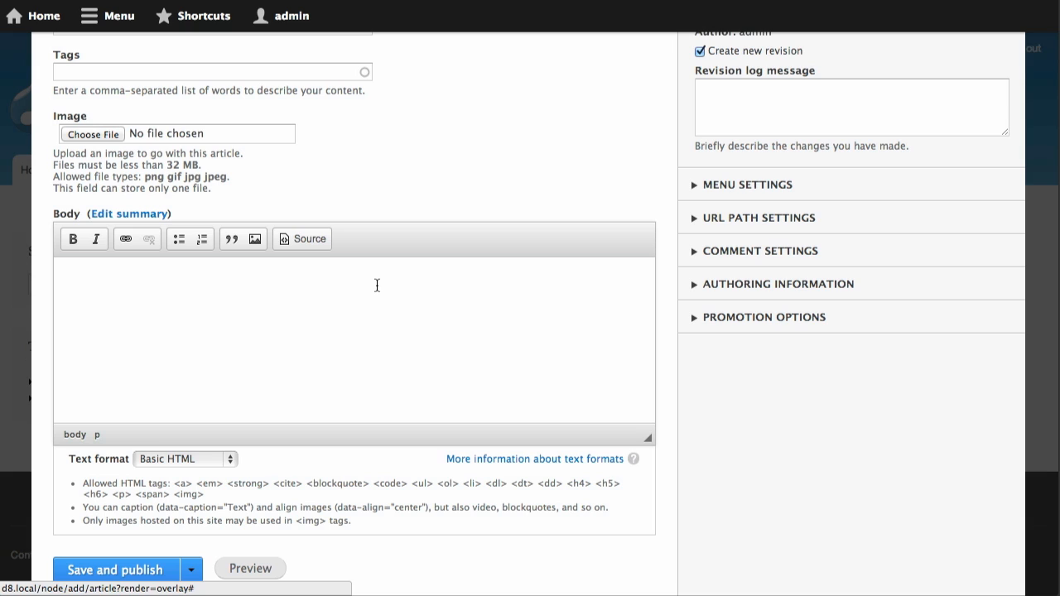
mouse_move(132, 284)
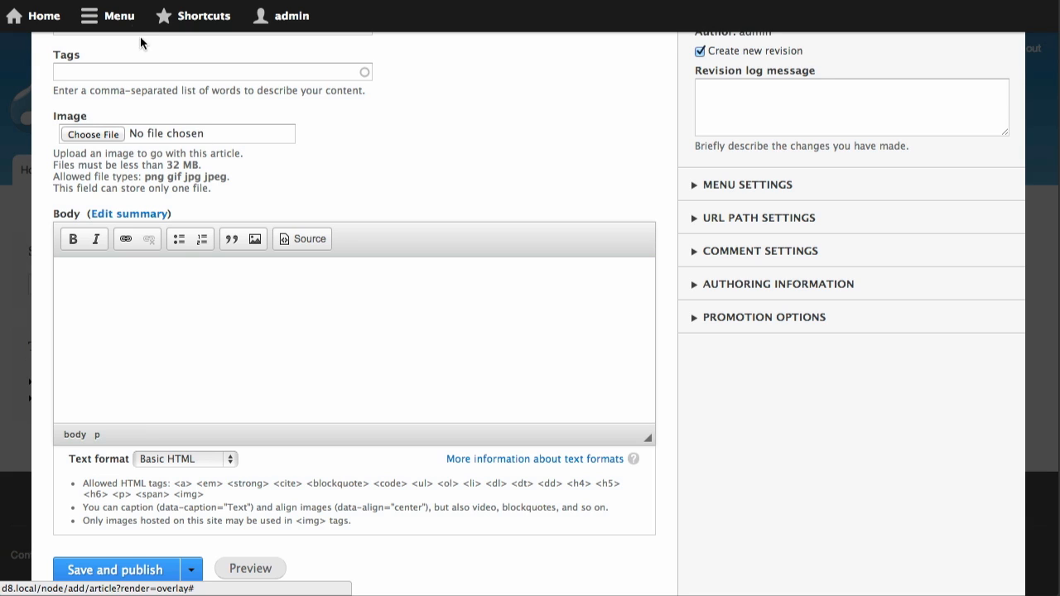
Step: Reach Configuration > Text formats and editors and start configuring Basic HTML
left_click(110, 14)
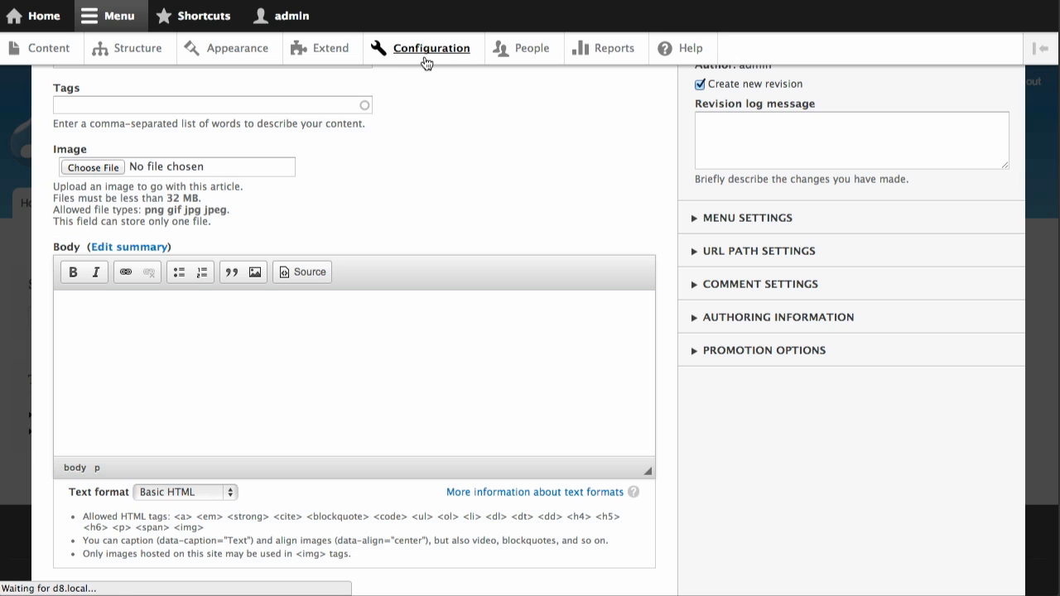
left_click(431, 46)
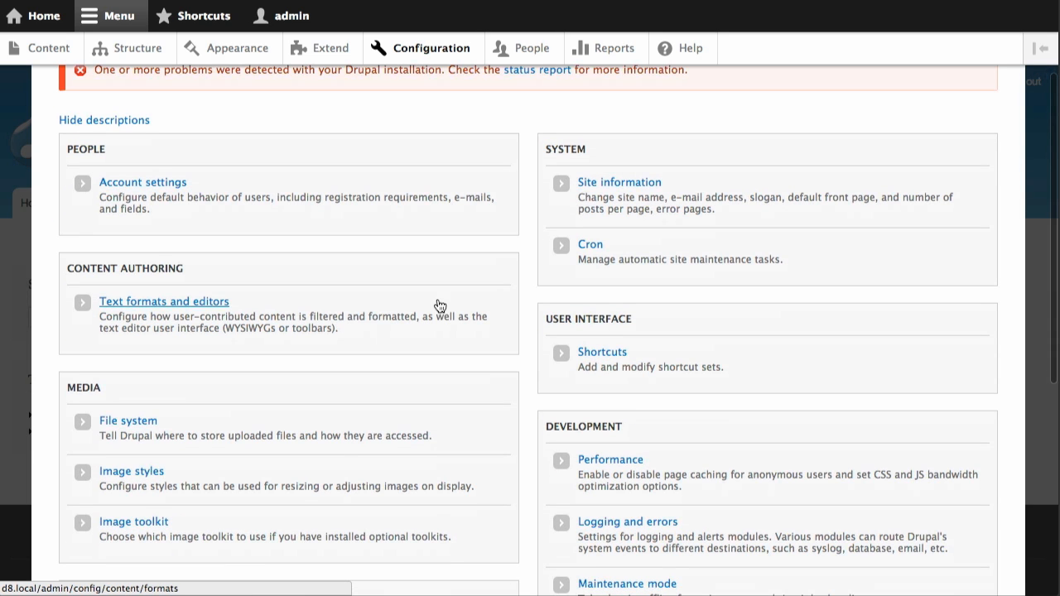
left_click(164, 302)
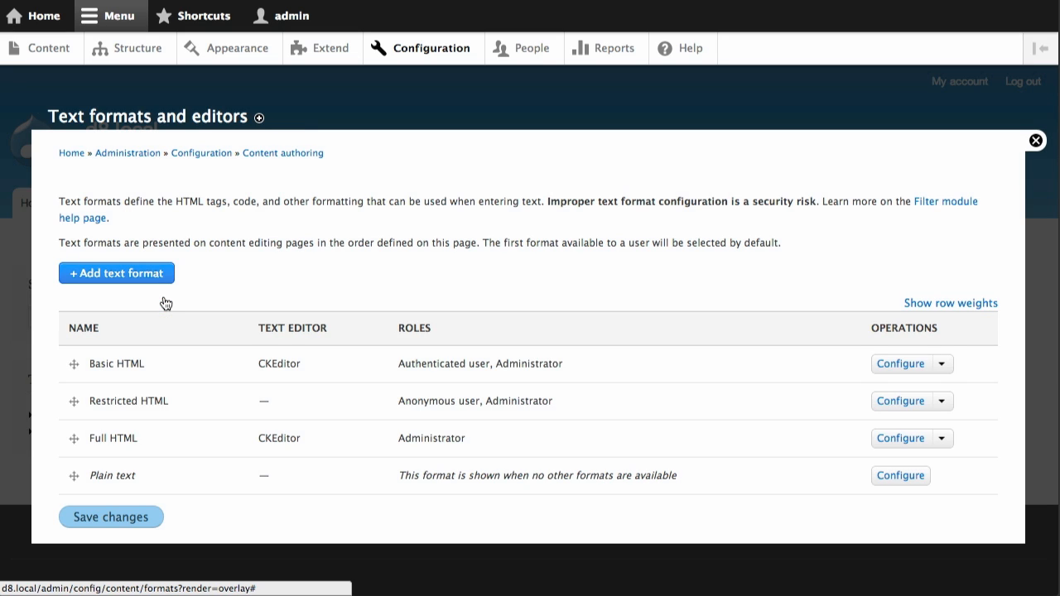
mouse_move(319, 323)
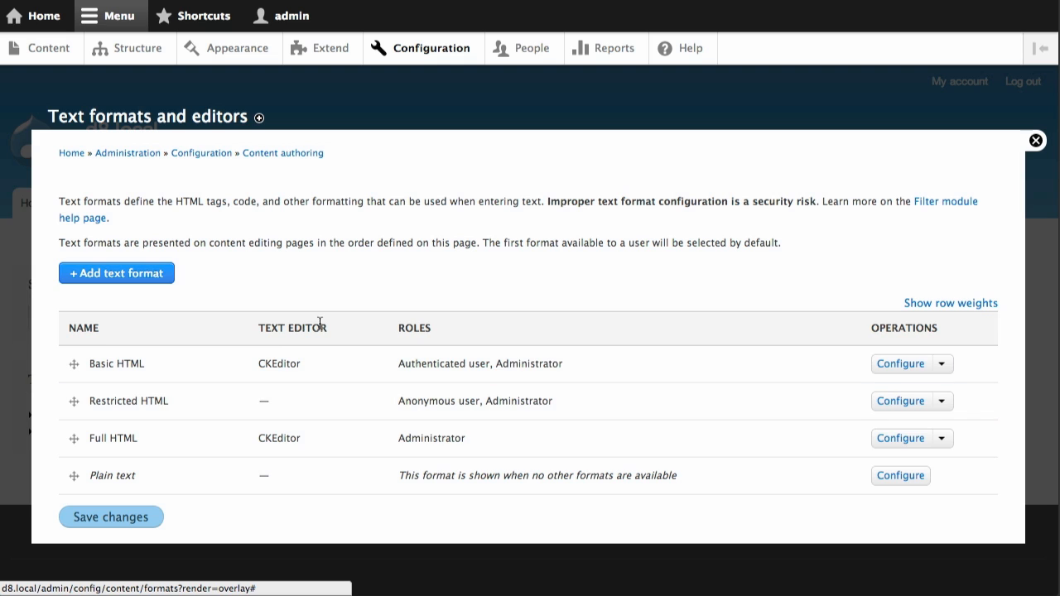
mouse_move(129, 434)
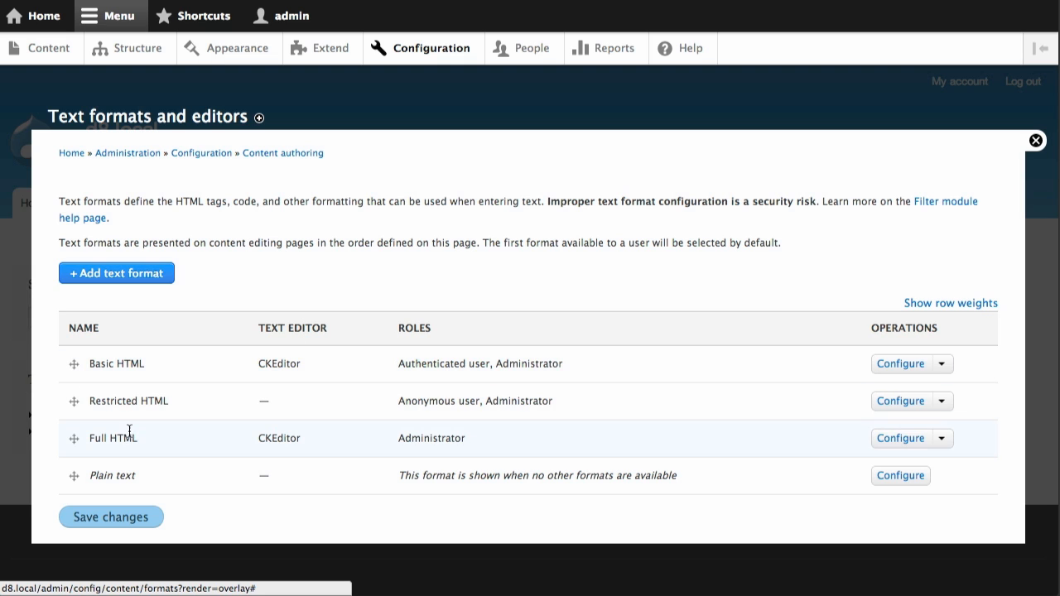
mouse_move(312, 354)
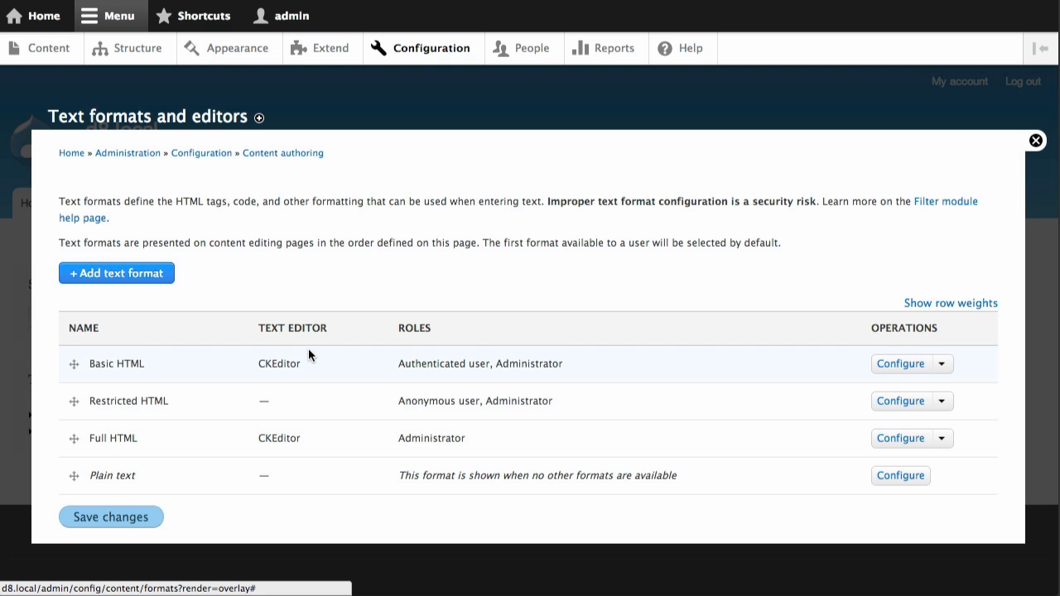
mouse_move(814, 434)
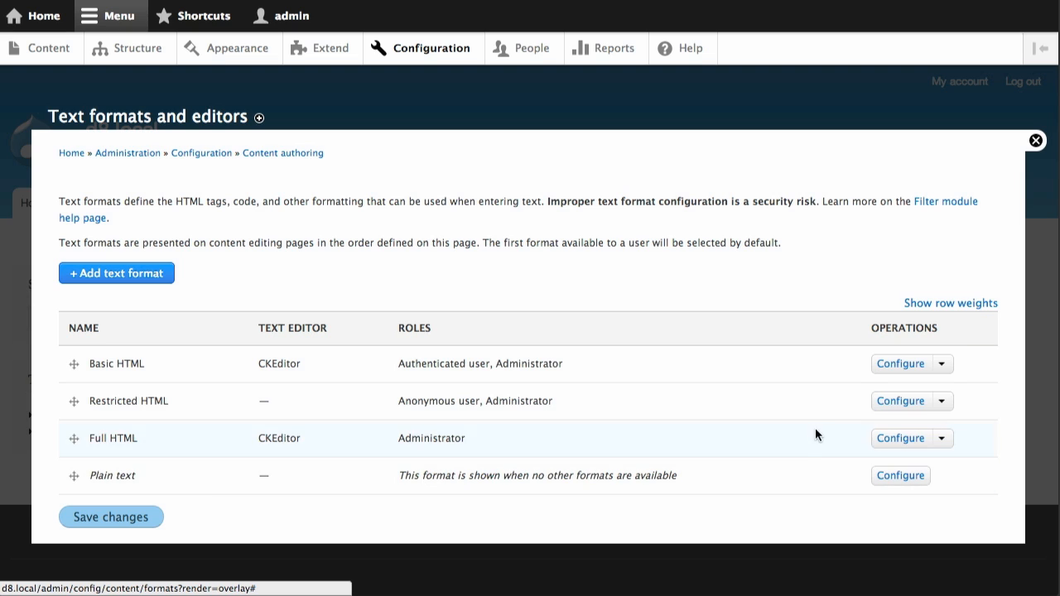
left_click(899, 364)
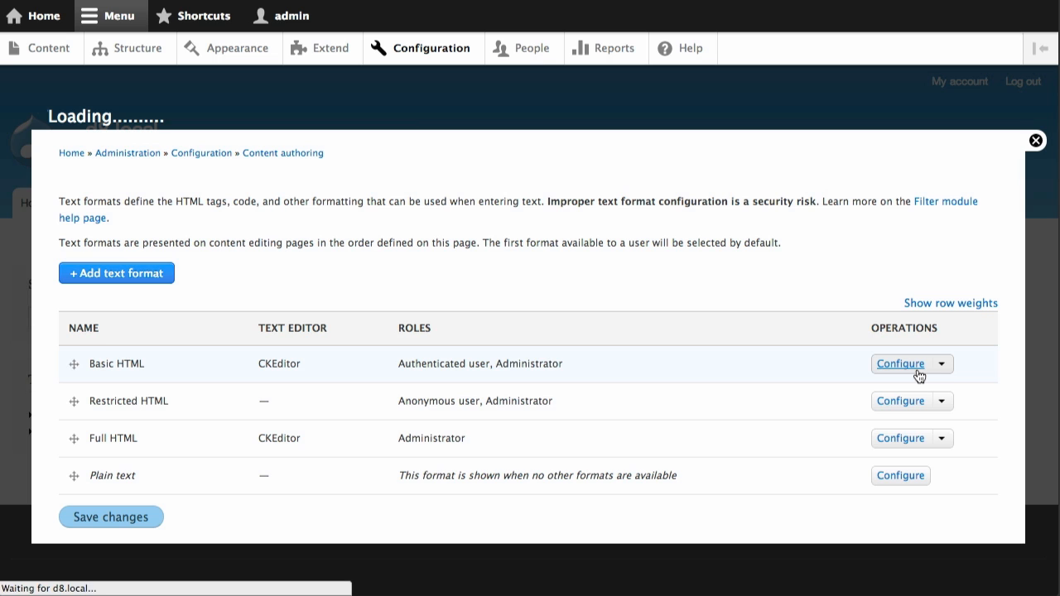
Step: Drag one more button from Available buttons into Basic HTML's active CKEditor toolbar
left_click(899, 364)
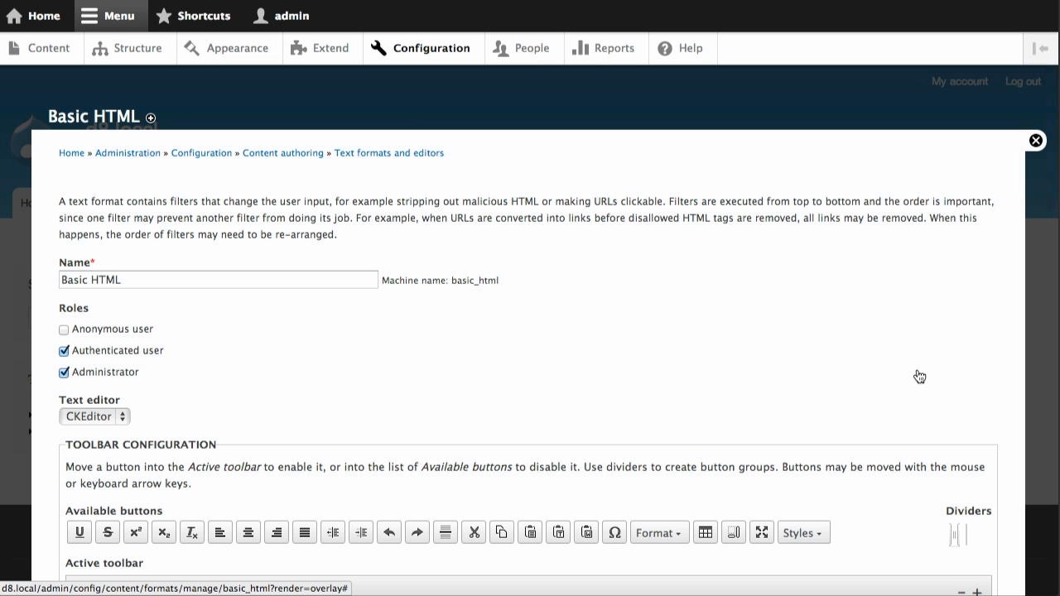
scroll("down", 3)
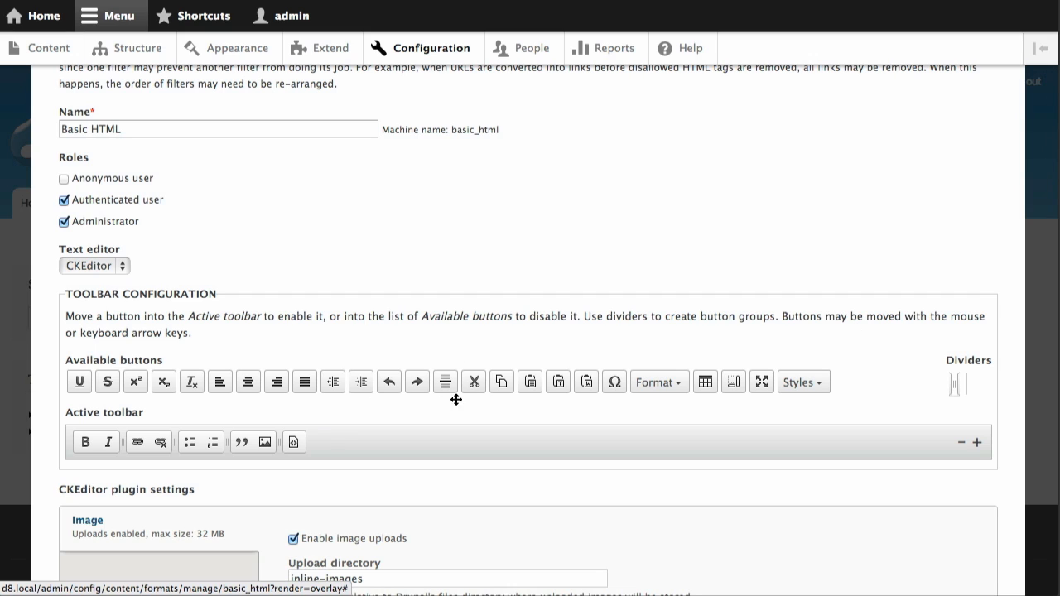
mouse_move(351, 454)
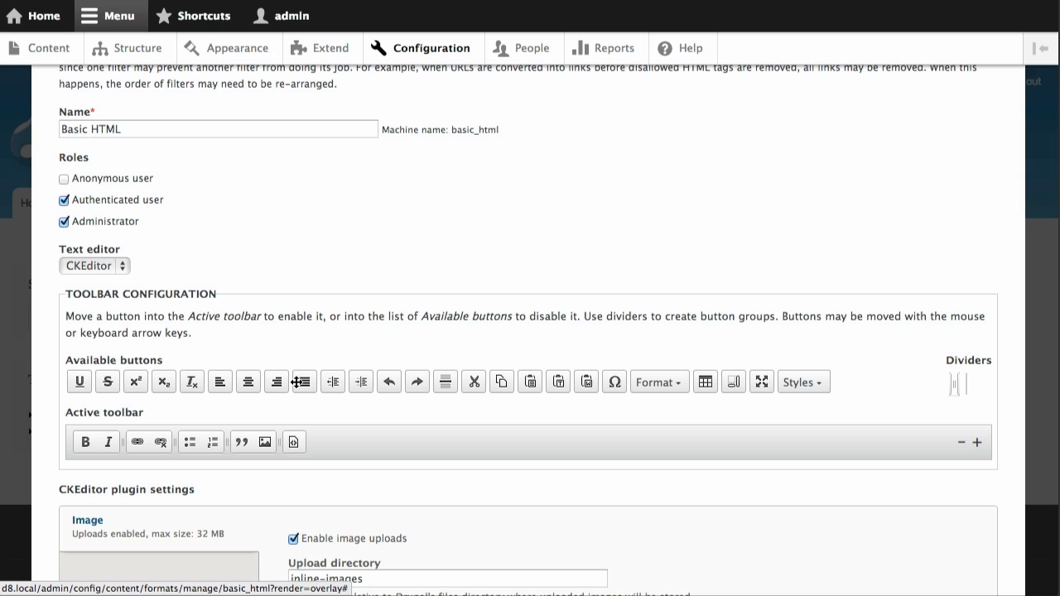
left_click_drag(304, 381, 325, 441)
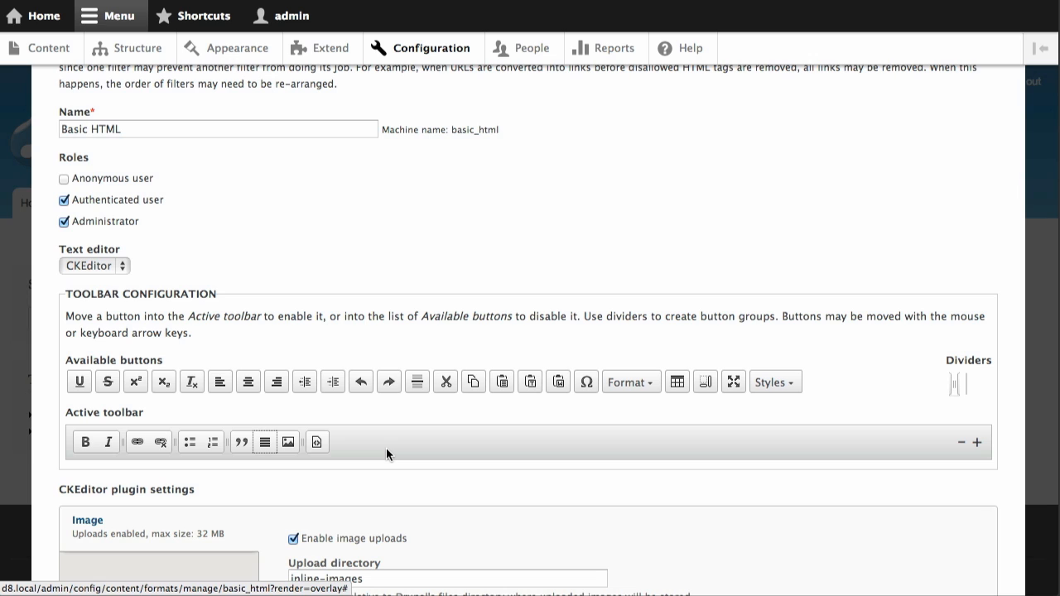
mouse_move(393, 454)
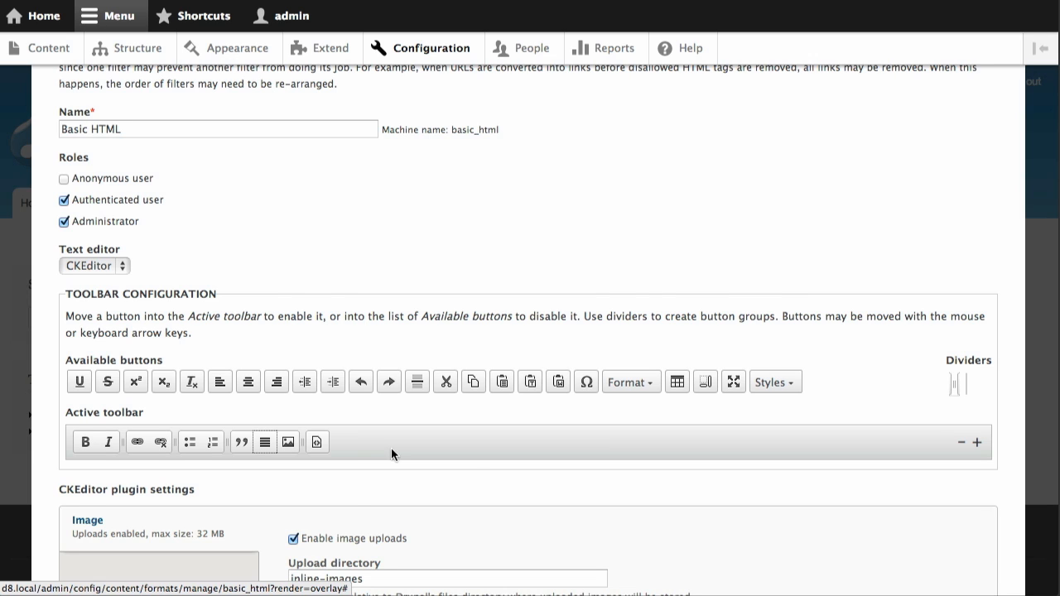
scroll("down", 3)
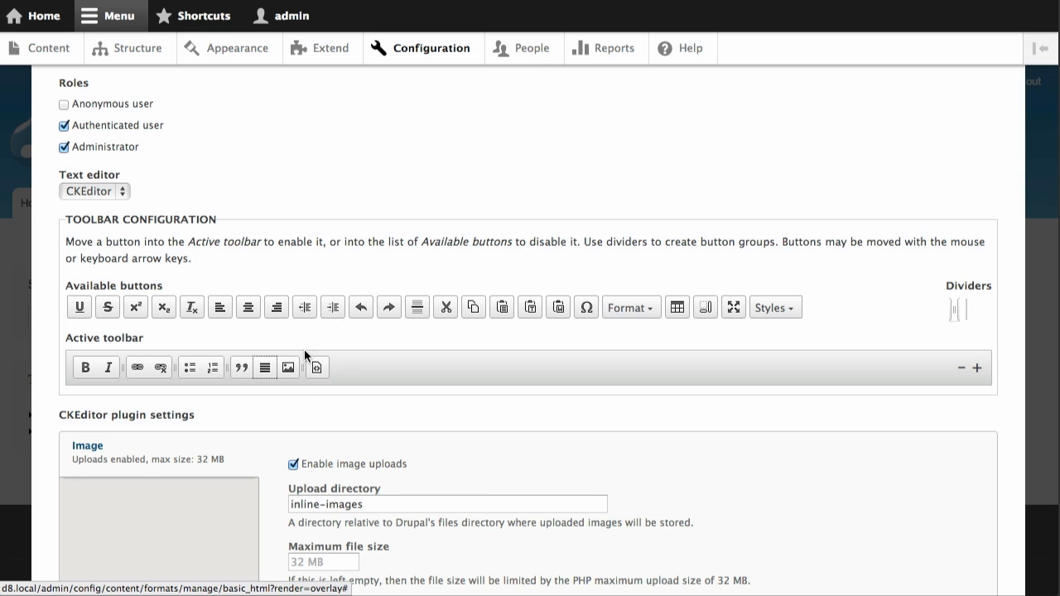
mouse_move(339, 420)
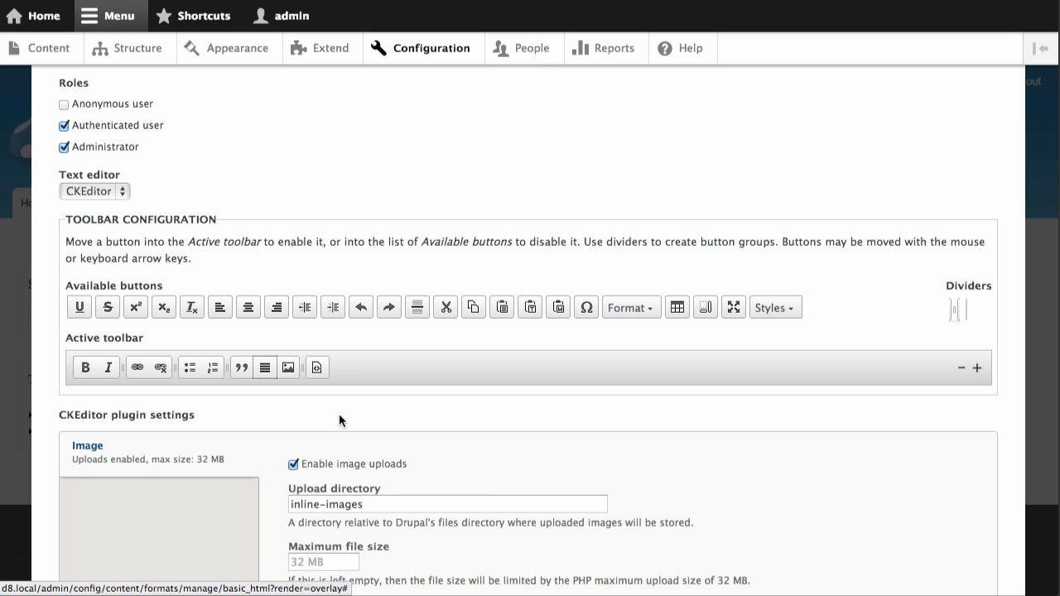
mouse_move(288, 368)
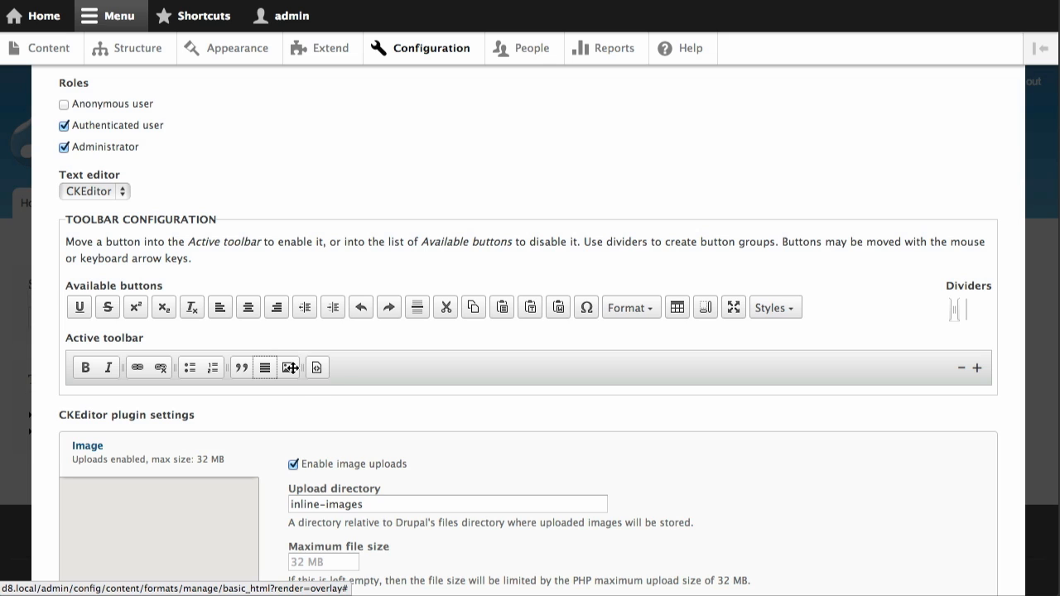
mouse_move(290, 367)
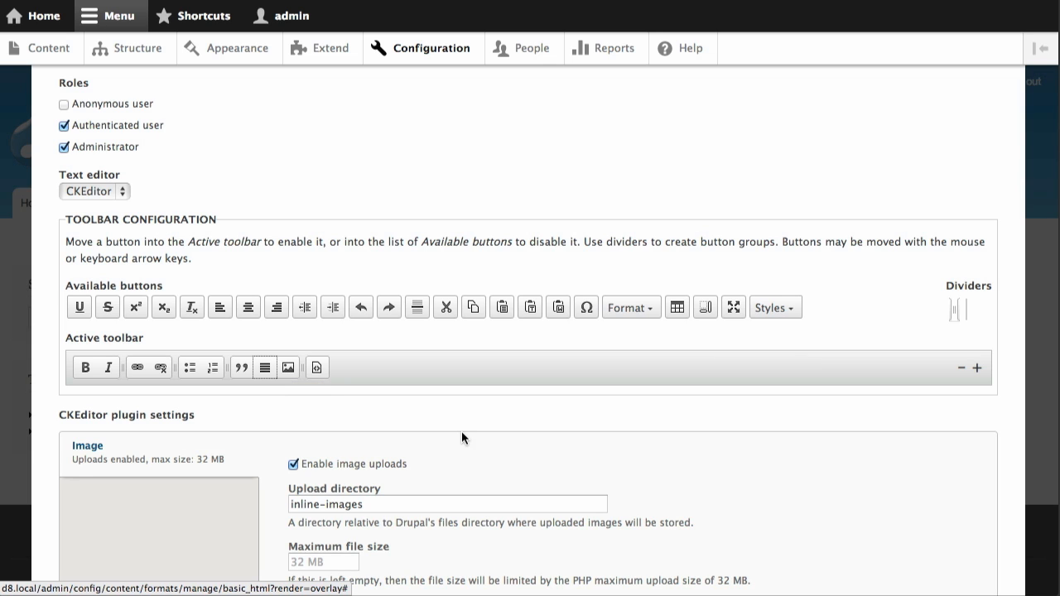
Step: Scroll through the rest of the Basic HTML settings before heading to the Content overview
scroll("down", 3)
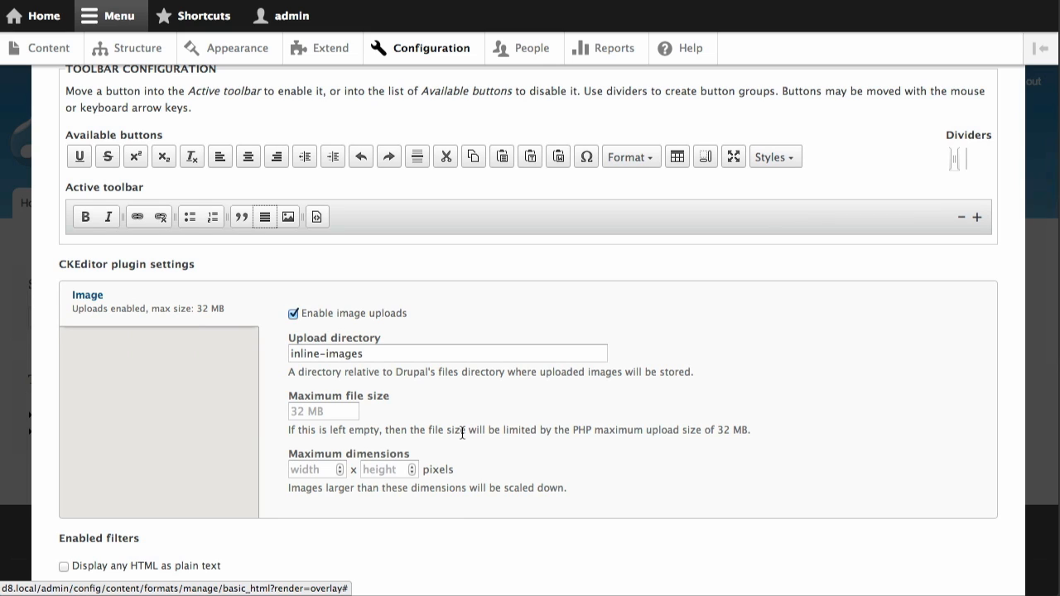
mouse_move(529, 248)
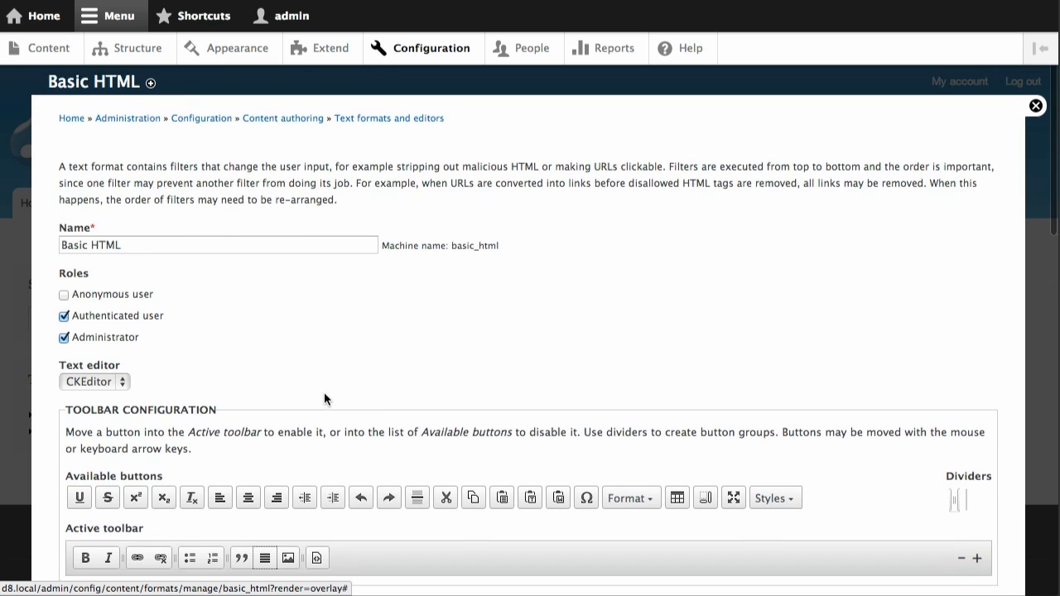
scroll("down", 3)
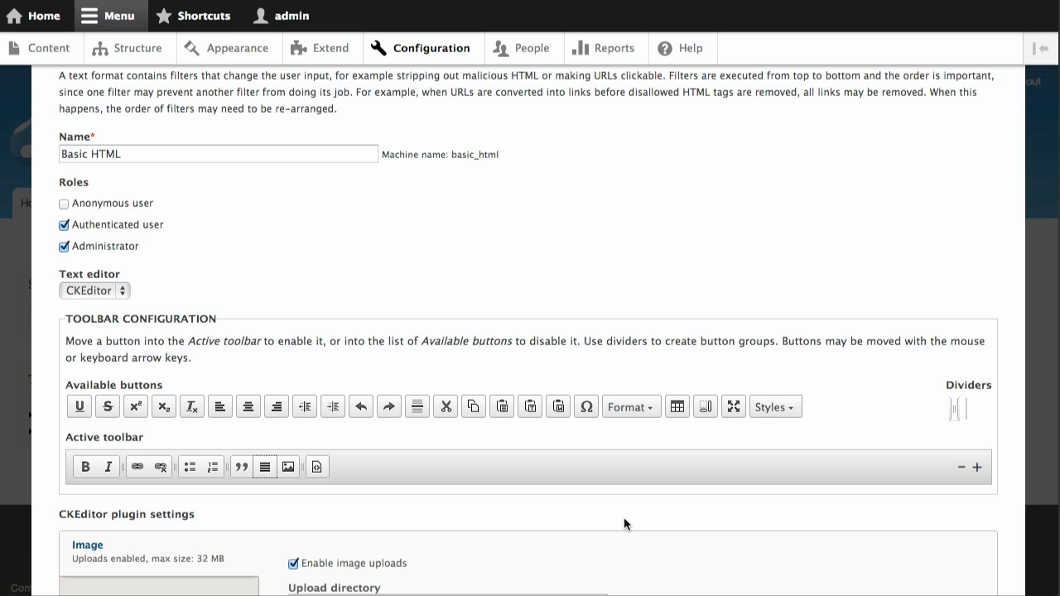
mouse_move(761, 322)
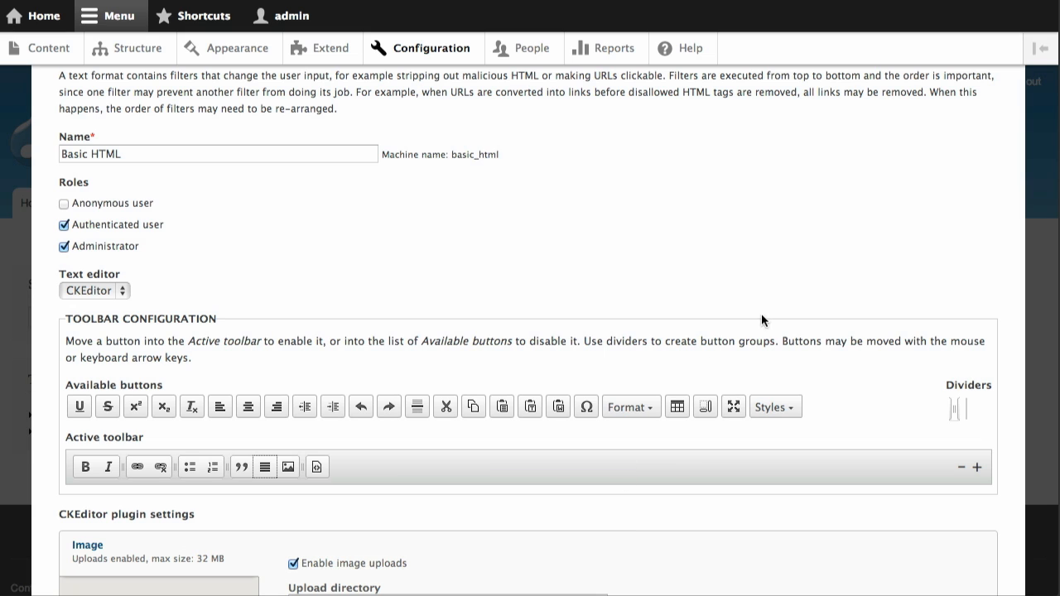
scroll("down", 3)
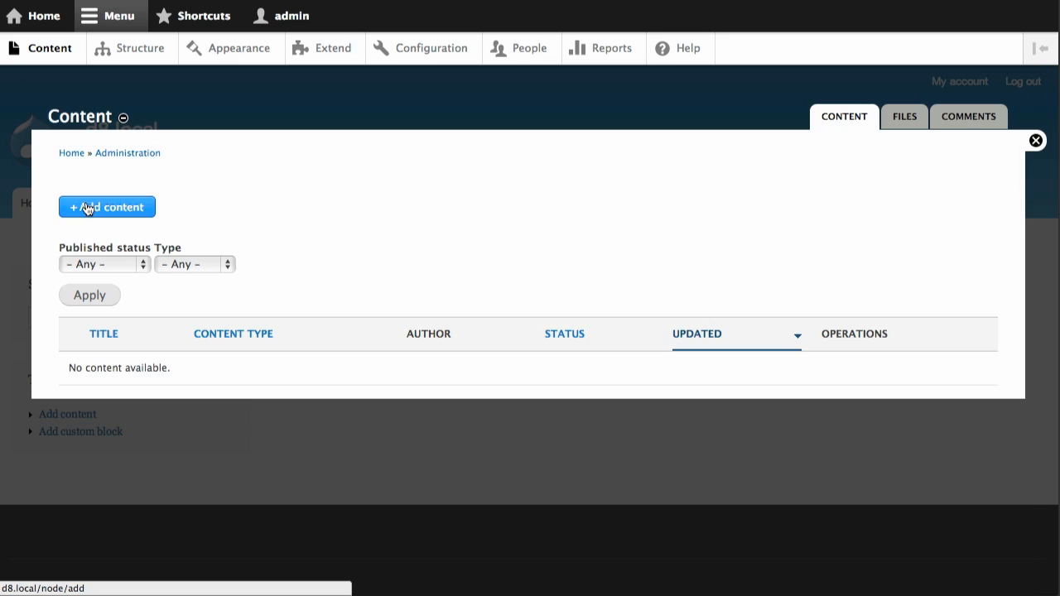
Step: Start a new Basic page and give it the title Test
left_click(106, 205)
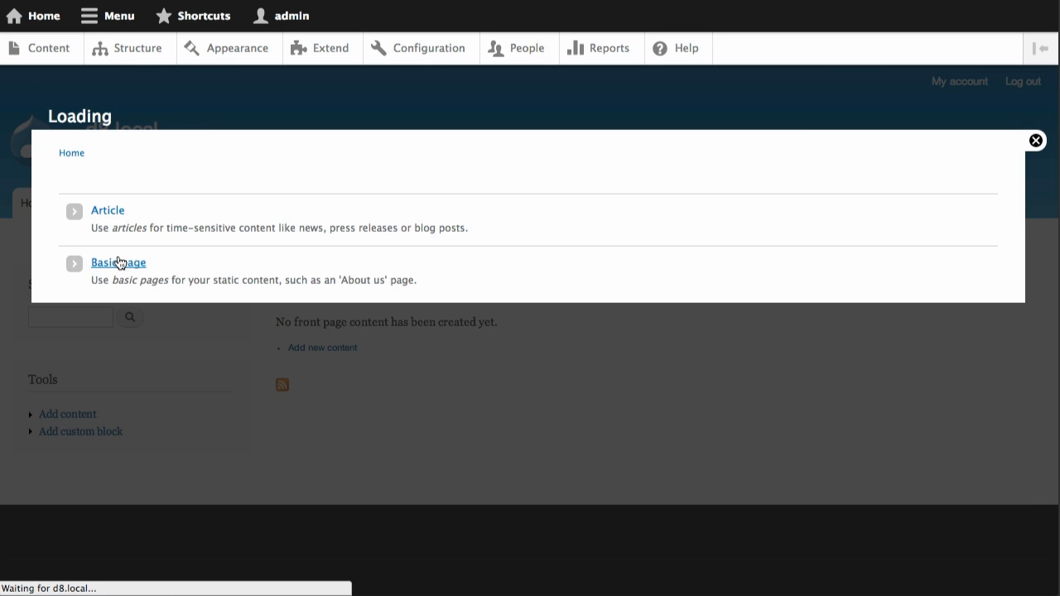
left_click(118, 261)
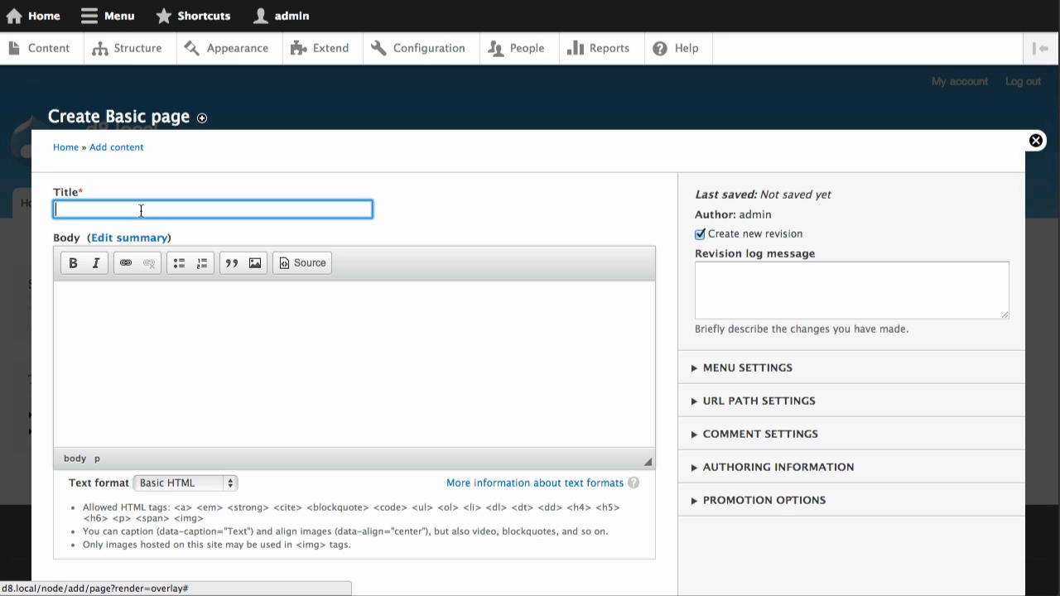
left_click(258, 262)
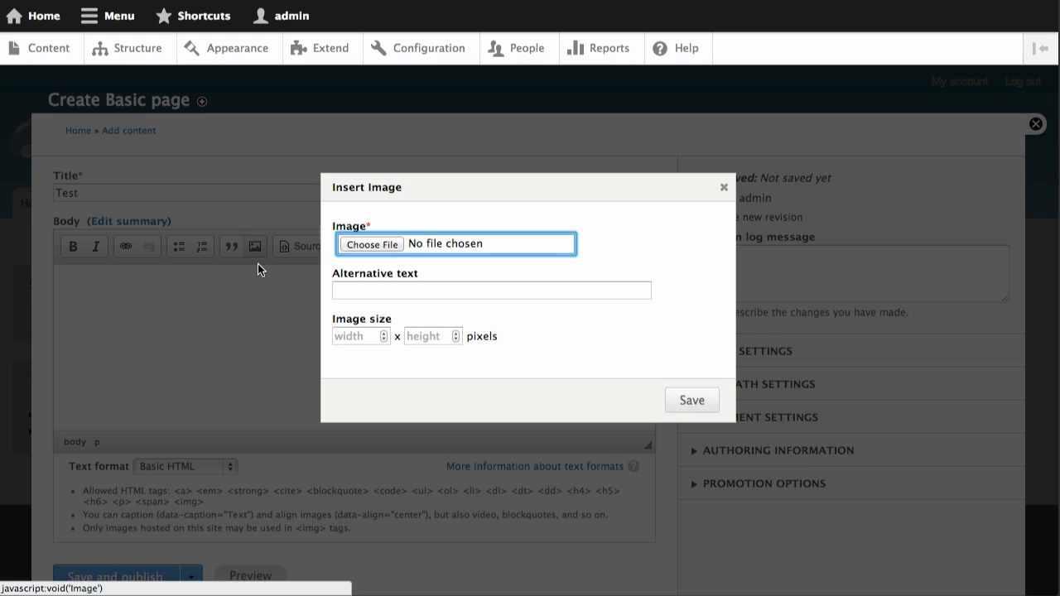
Step: Upload a photo via the CKEditor image dialog and insert it into the body at 1080×720
left_click(371, 243)
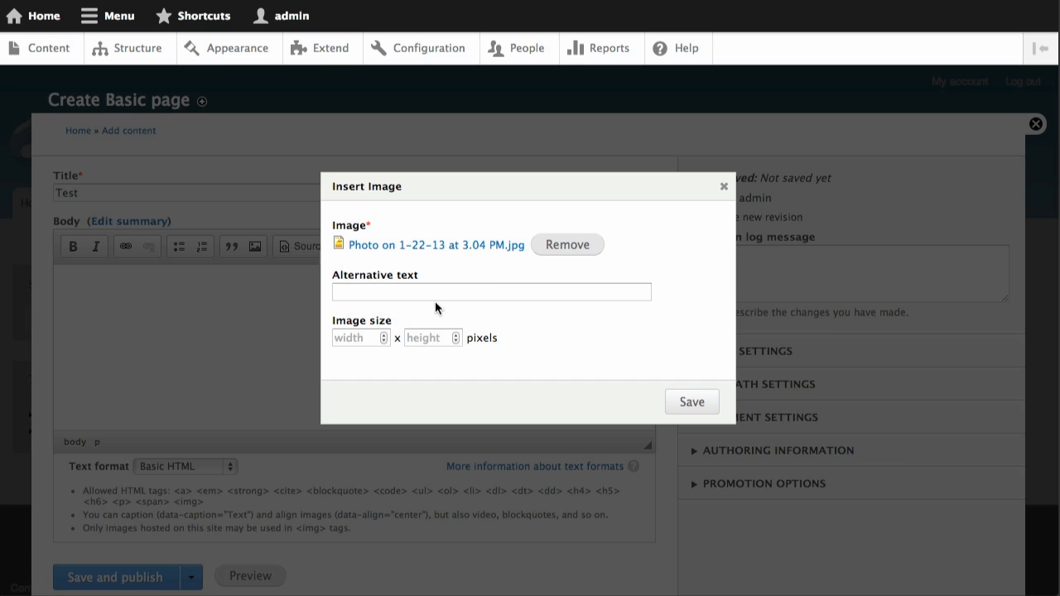
left_click(356, 337)
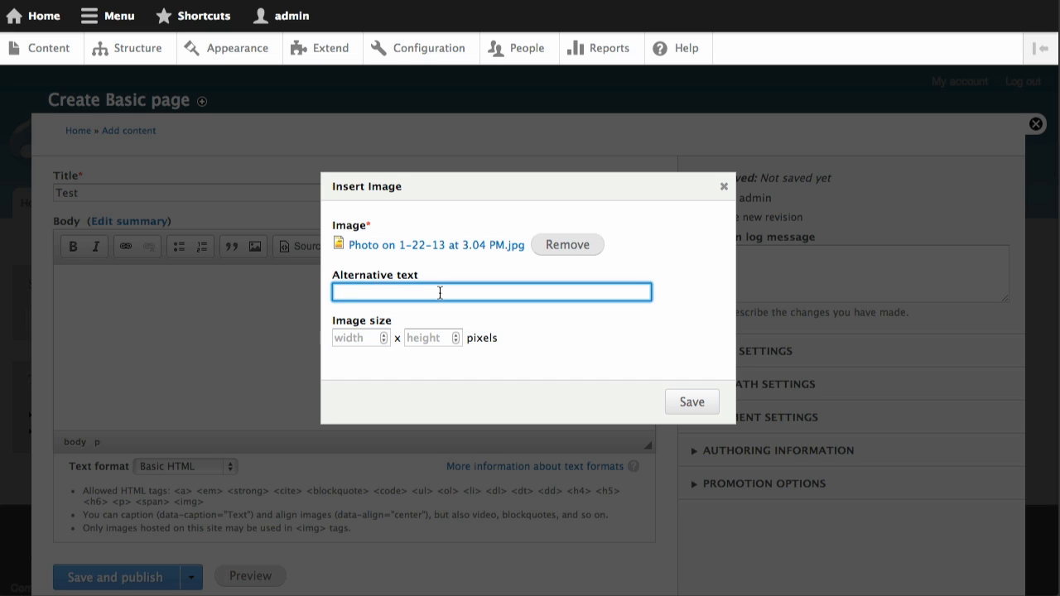
mouse_move(539, 328)
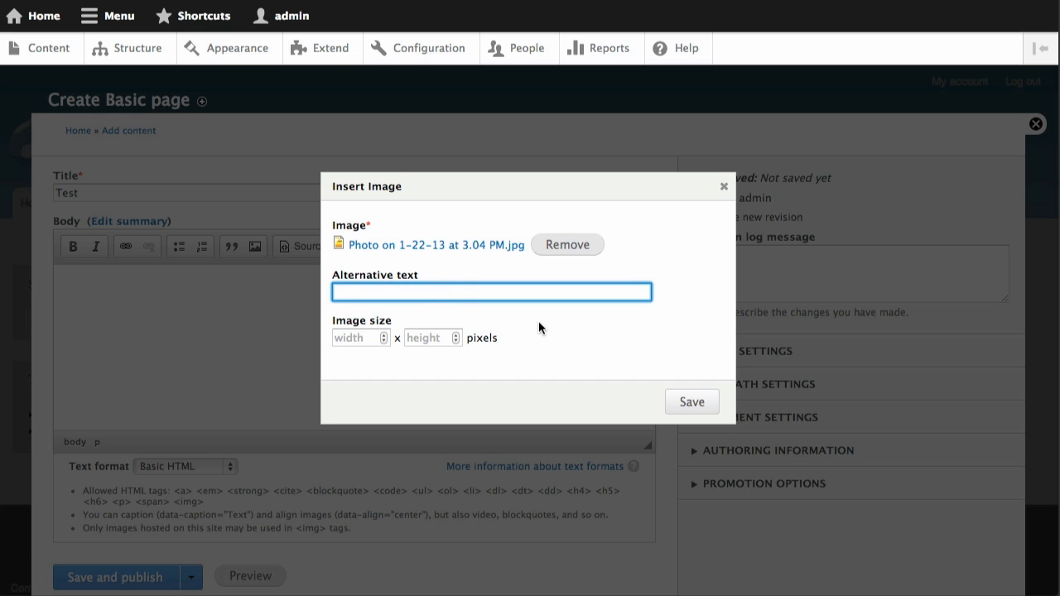
mouse_move(556, 338)
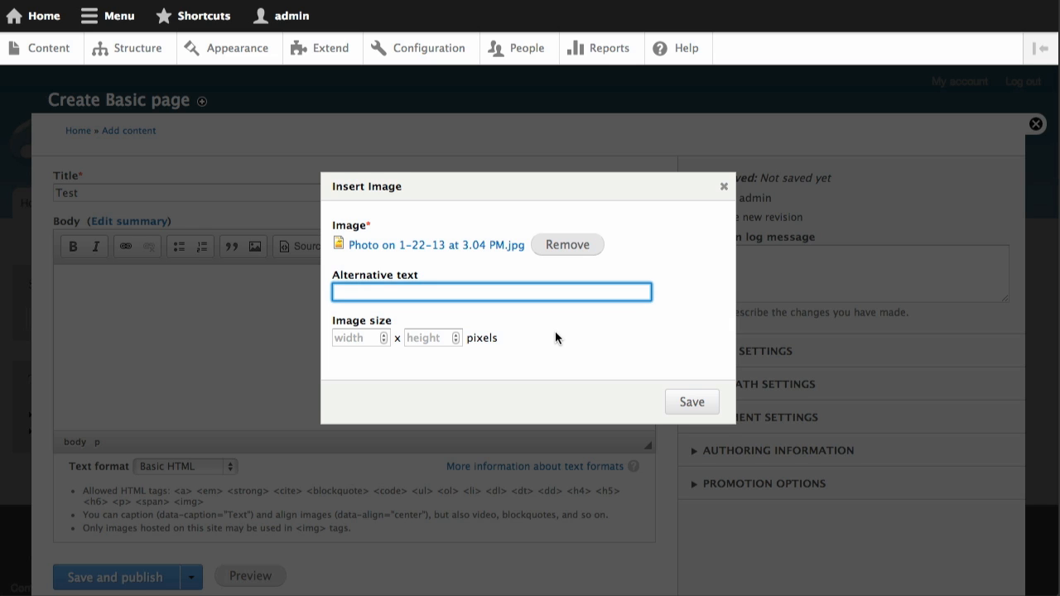
left_click(692, 403)
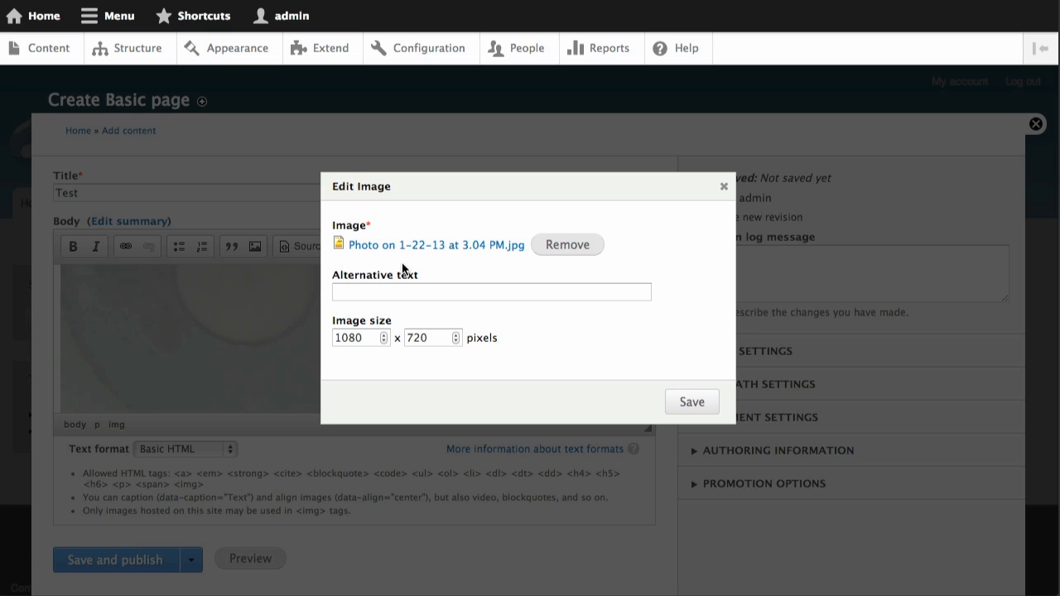
Step: Change the photo's width from 1080 to 150 pixels in the Edit Image dialog and apply it
left_click(356, 338)
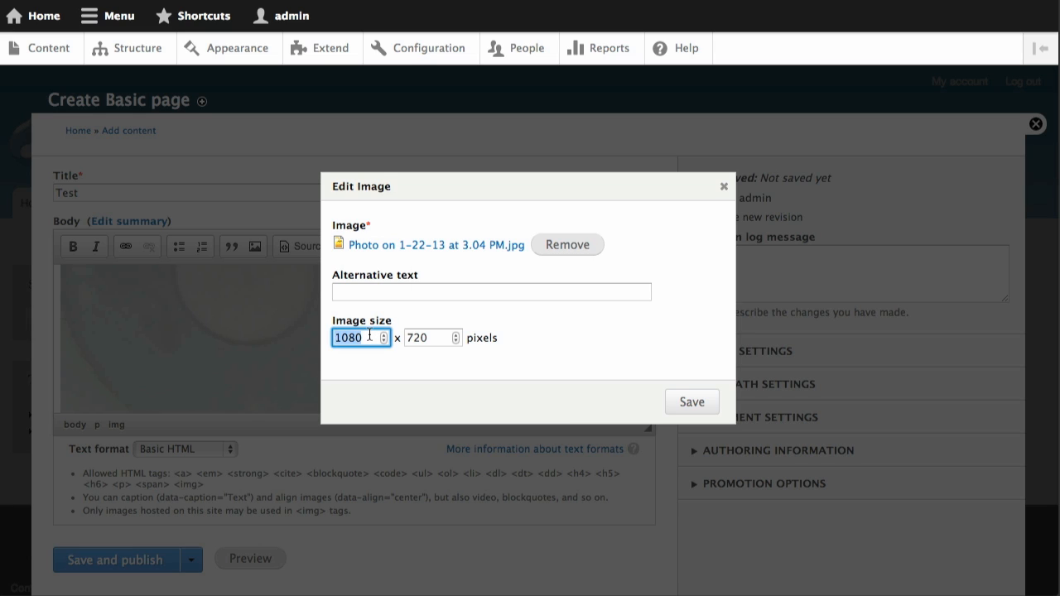
type("150")
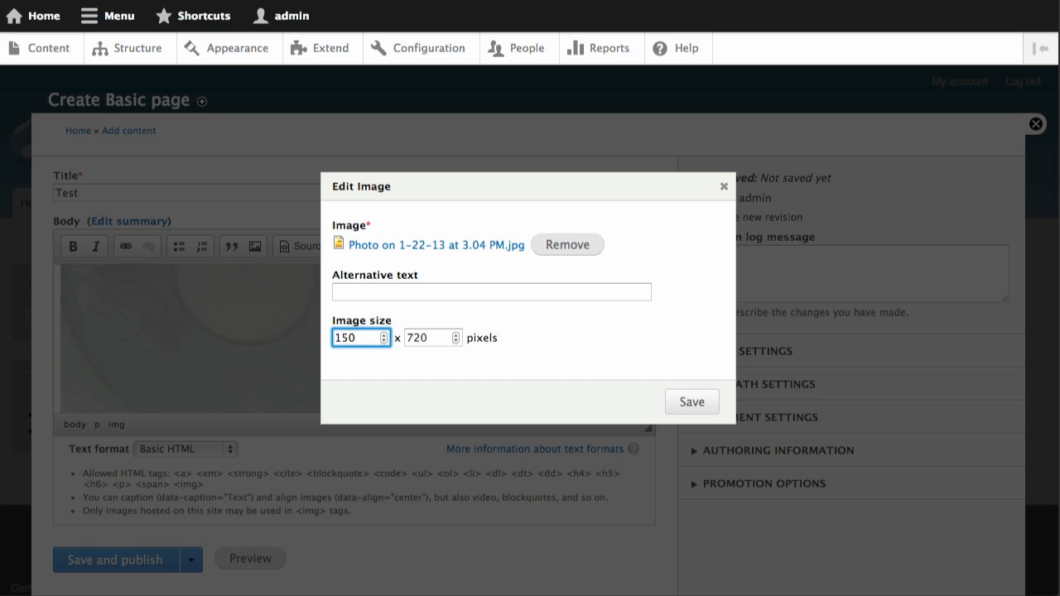
mouse_move(546, 320)
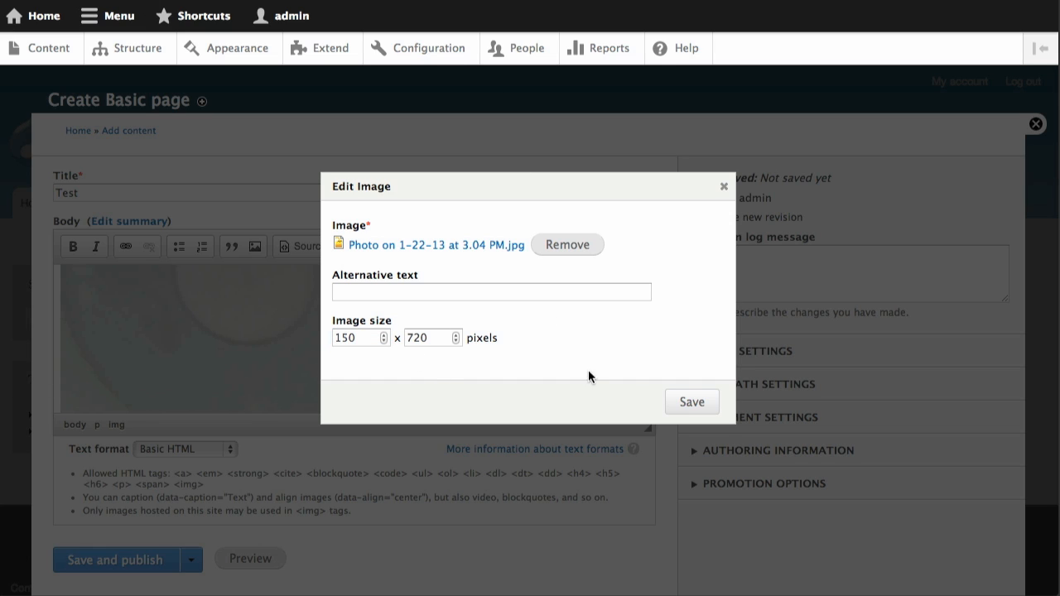
left_click(692, 401)
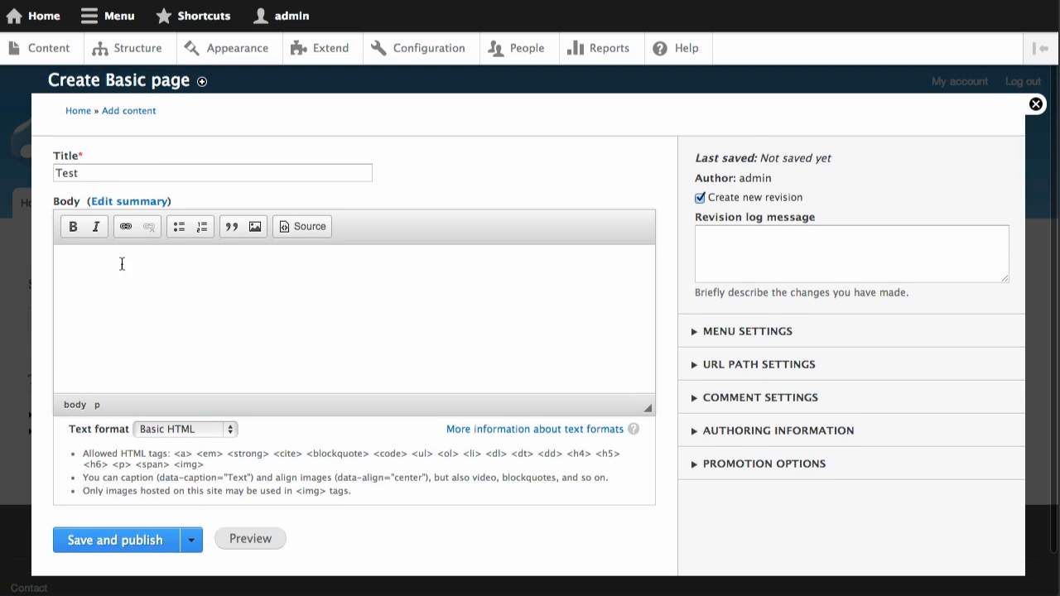
mouse_move(86, 247)
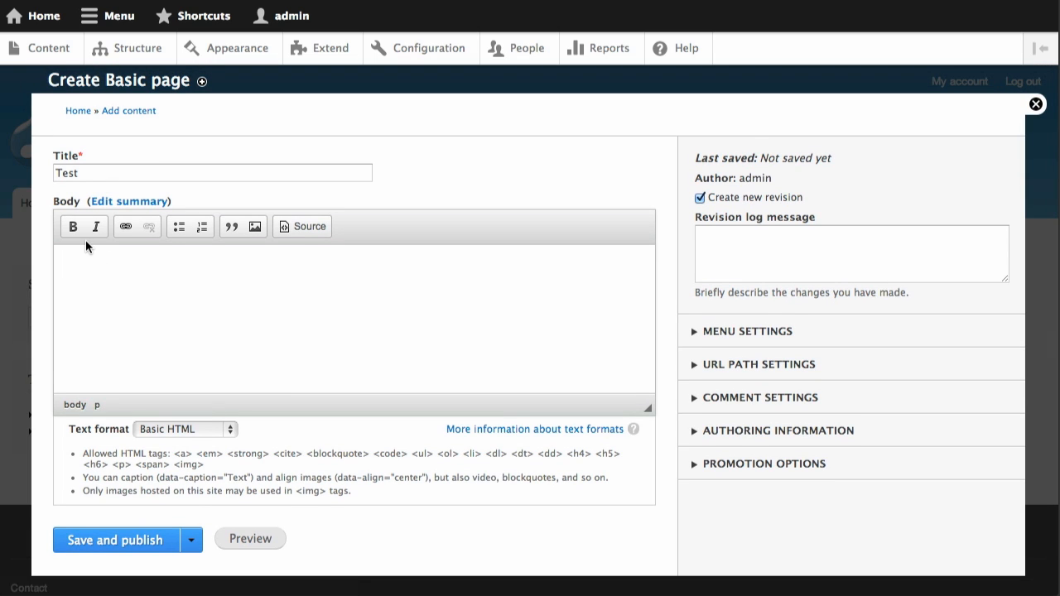
Step: Paste two lorem ipsum paragraphs into the body's HTML source and save the Test page as published
left_click(302, 225)
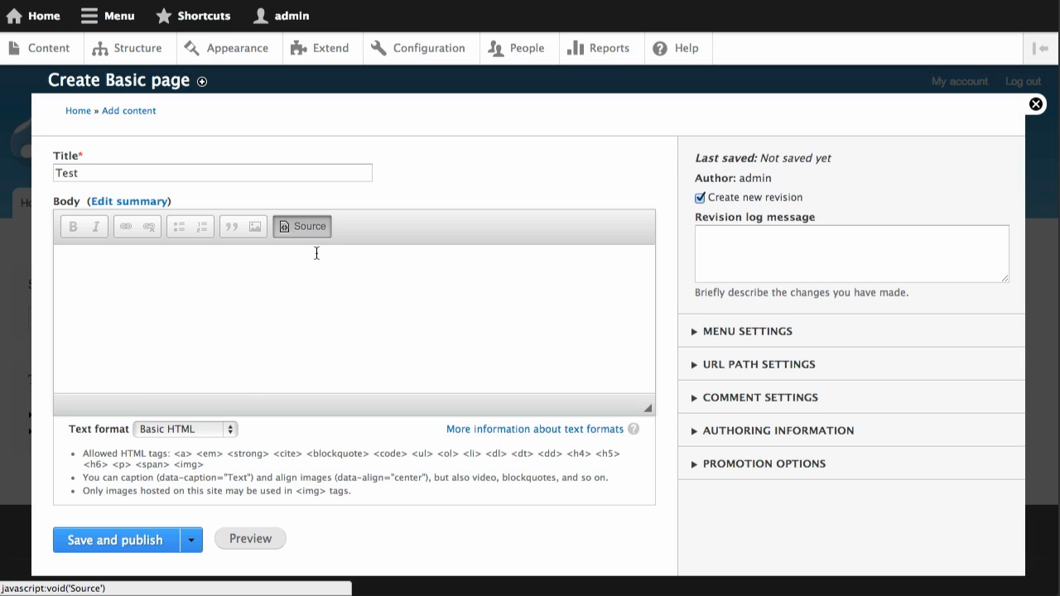
mouse_move(755, 403)
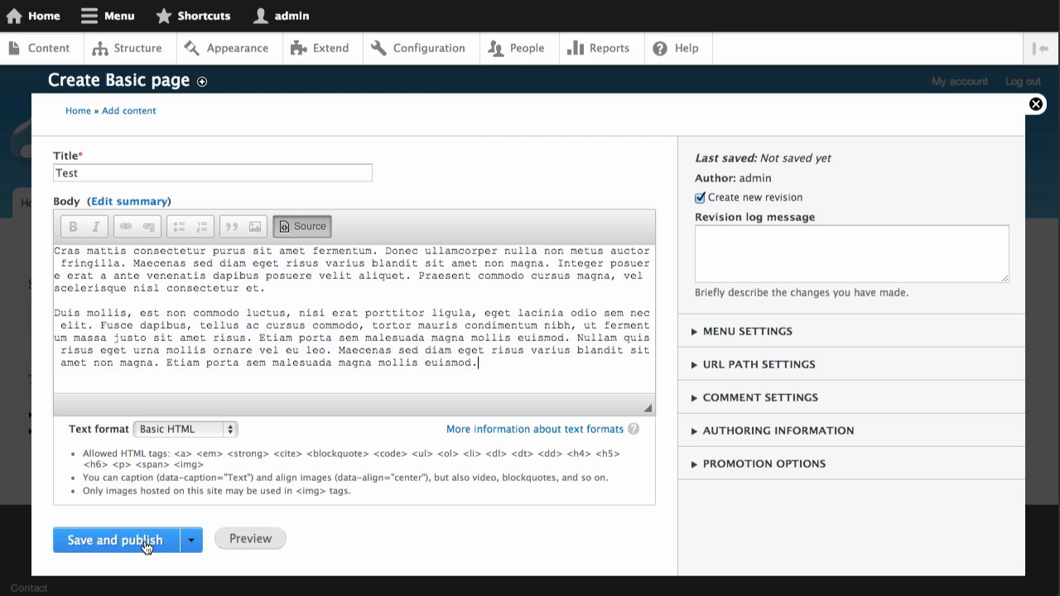
left_click(114, 540)
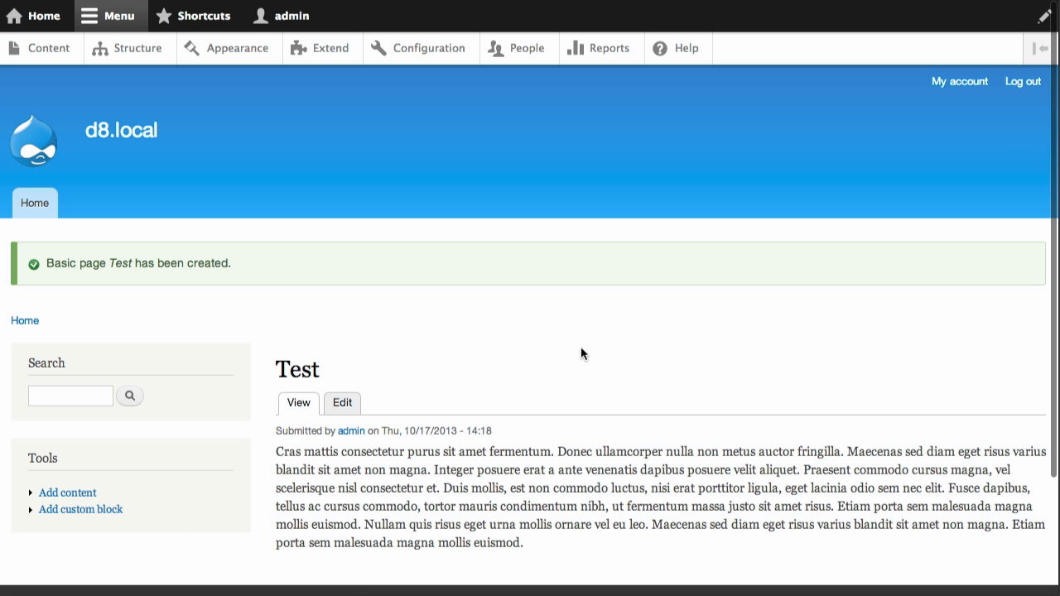
Step: Reveal the Quick edit, Edit and Delete contextual links on the published Test page body
scroll("down", 3)
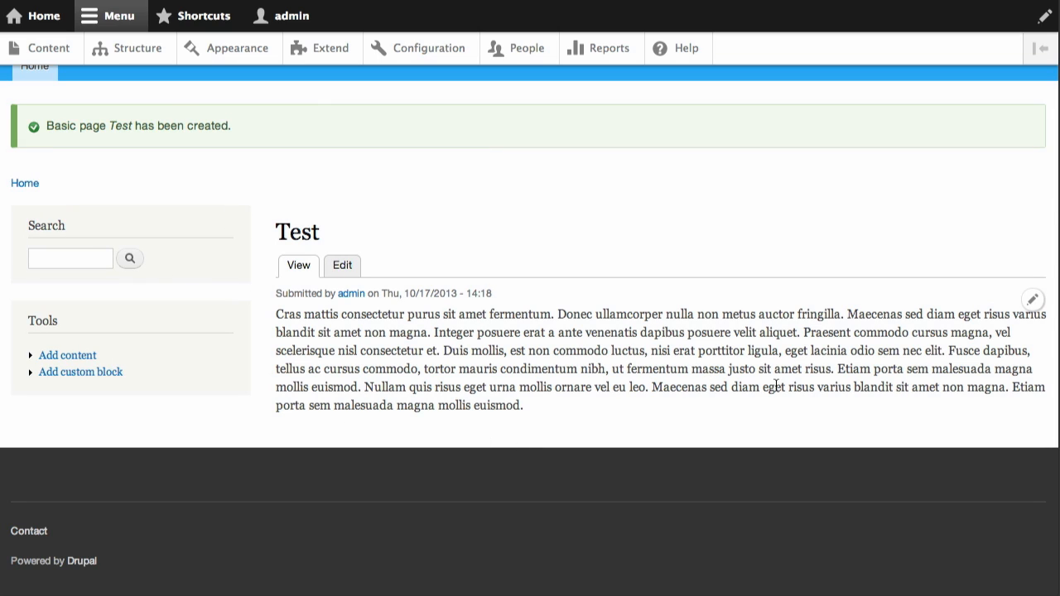
mouse_move(947, 215)
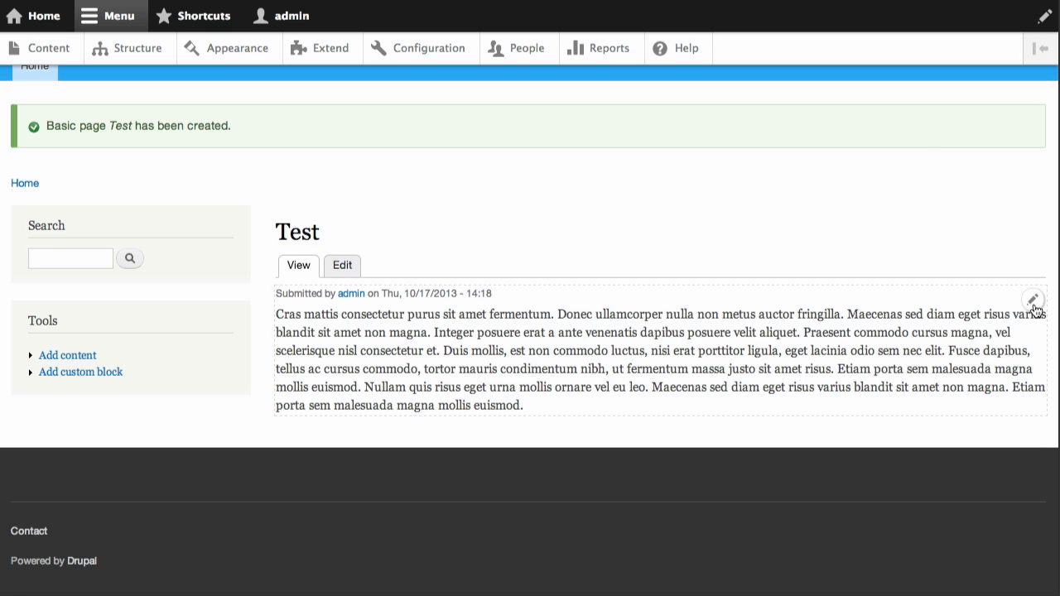
left_click(1033, 300)
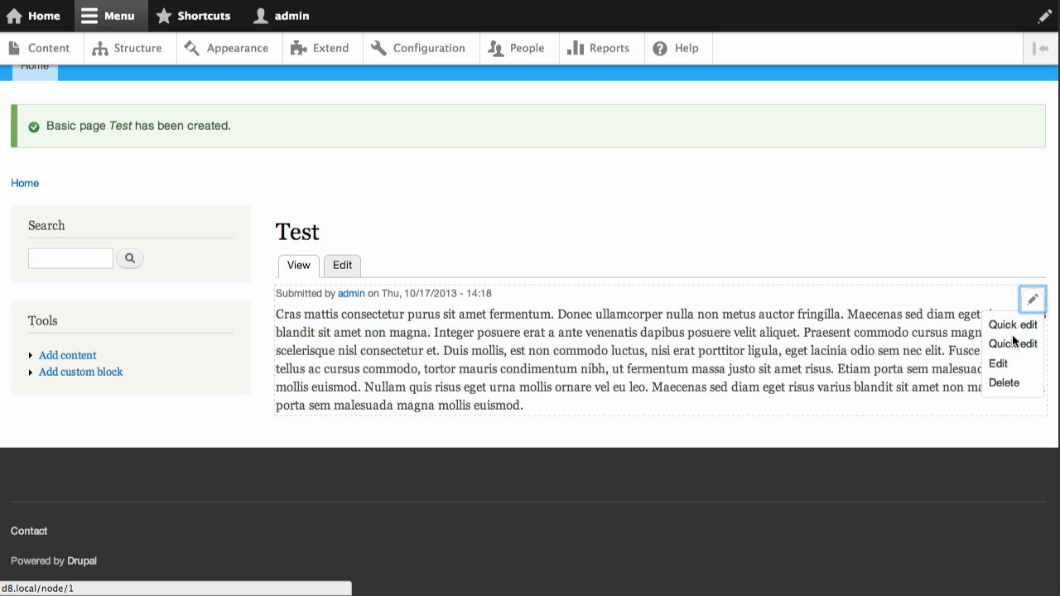
mouse_move(1011, 322)
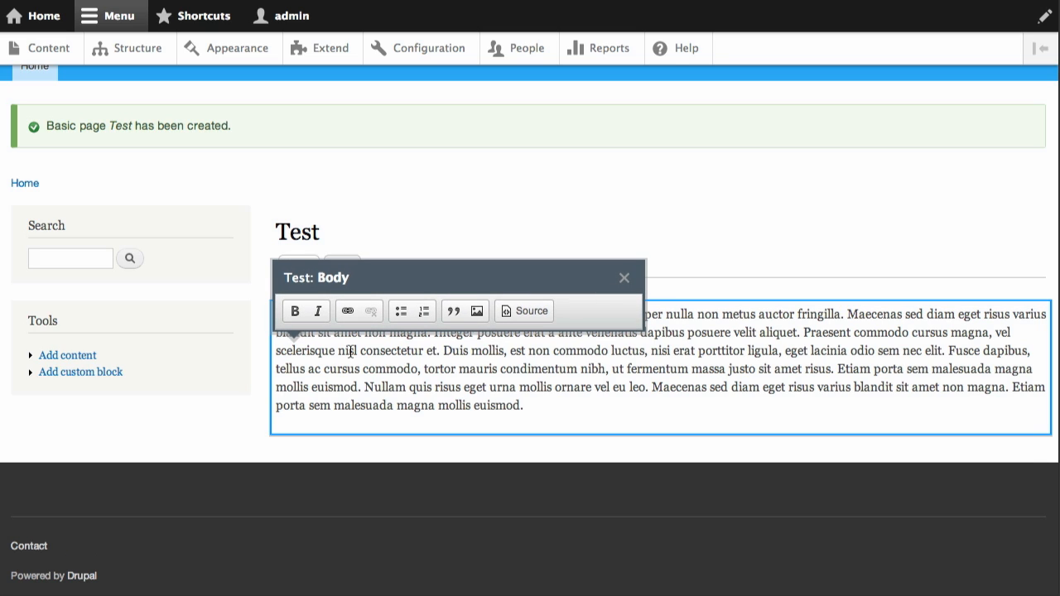
mouse_move(527, 391)
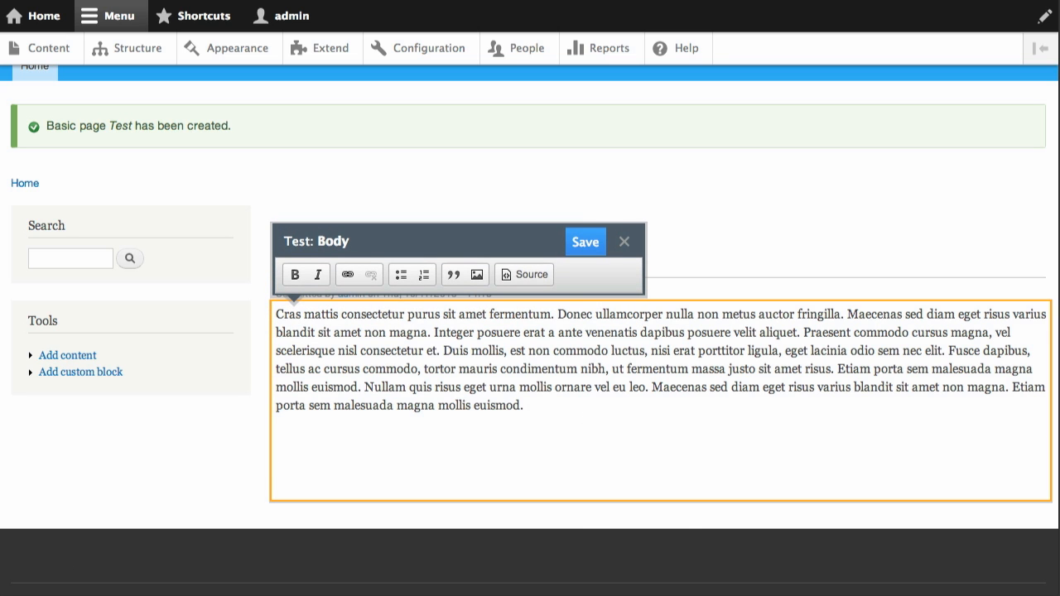
Step: Insert the photo below the body paragraph via Quick edit and save the in-place change
left_click(477, 275)
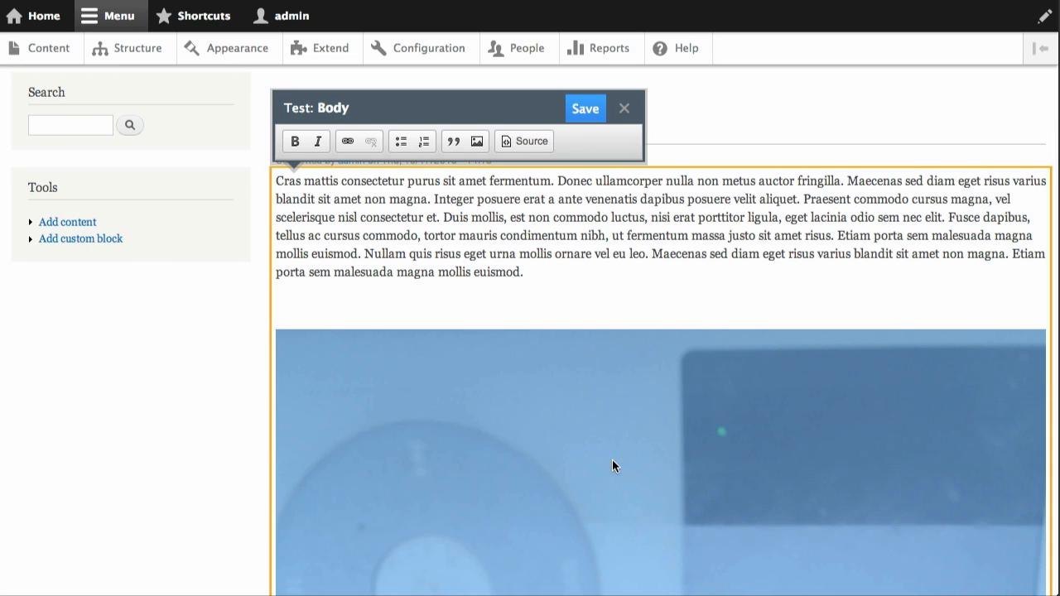
left_click(584, 107)
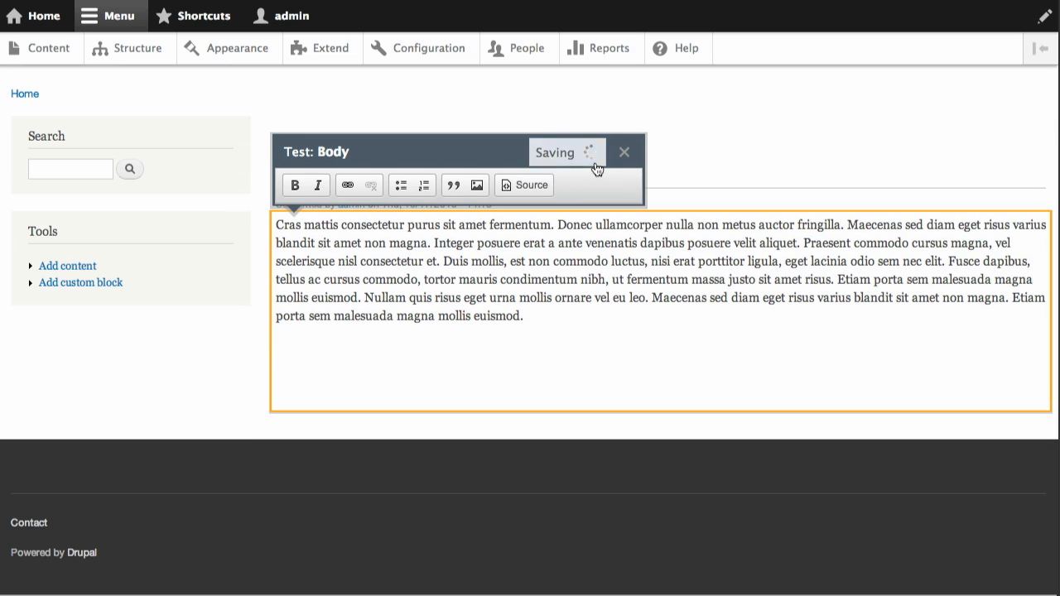